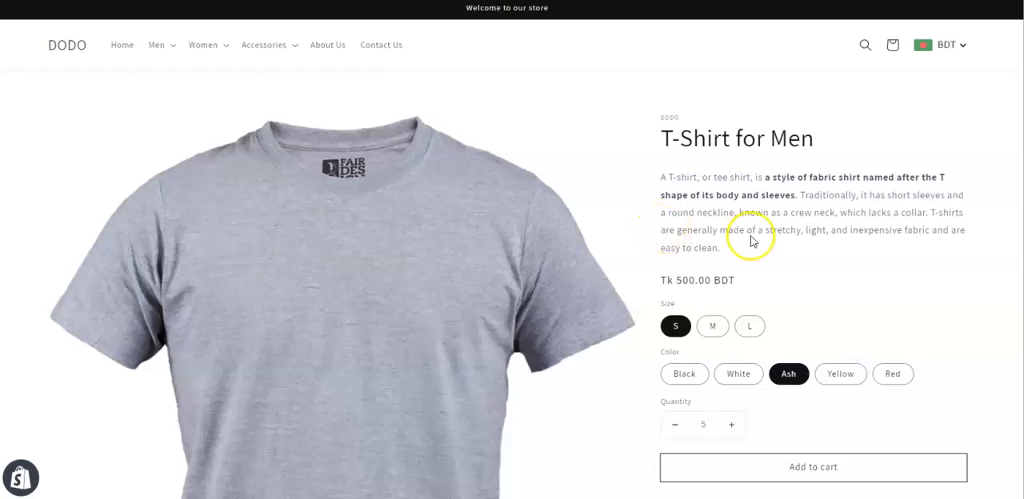
# Choose size M and the White colour swatch for the T-Shirt for Men
pyautogui.scroll(-3)
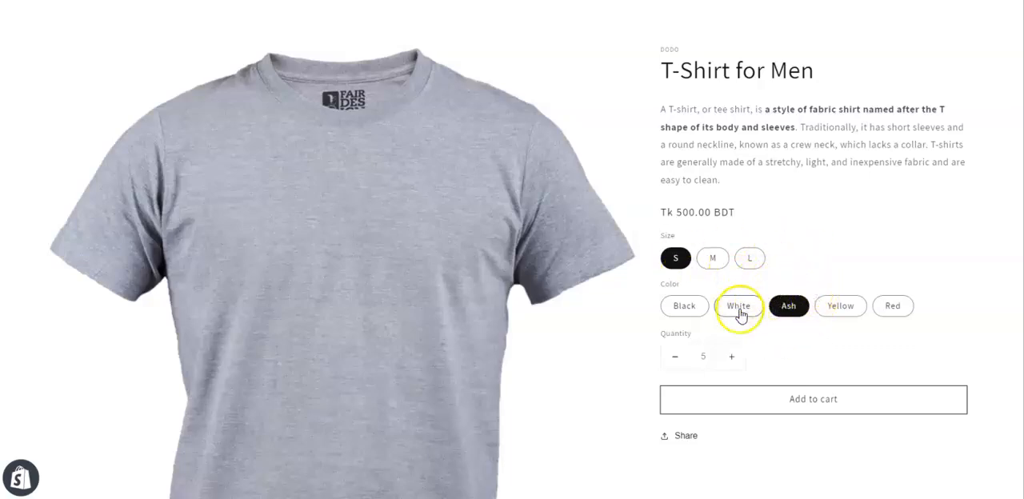
pyautogui.click(712, 258)
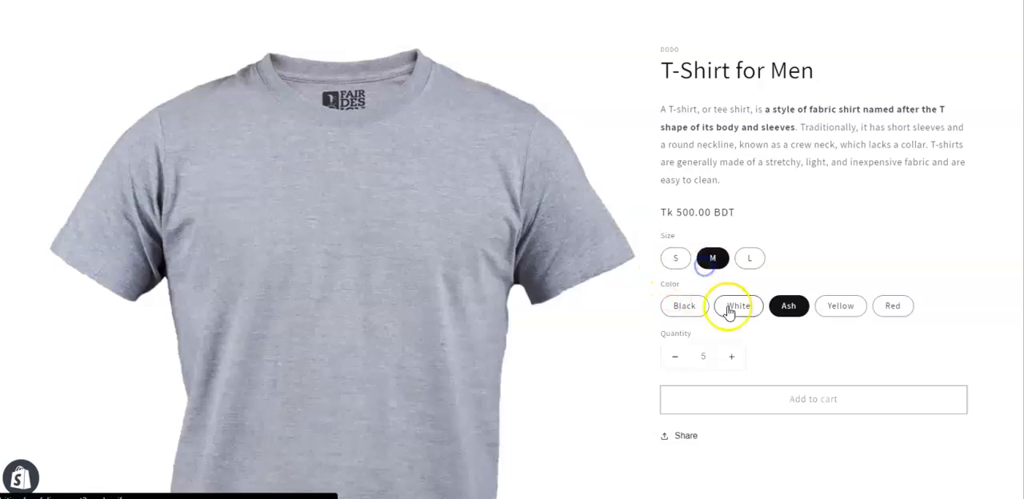
pyautogui.click(737, 306)
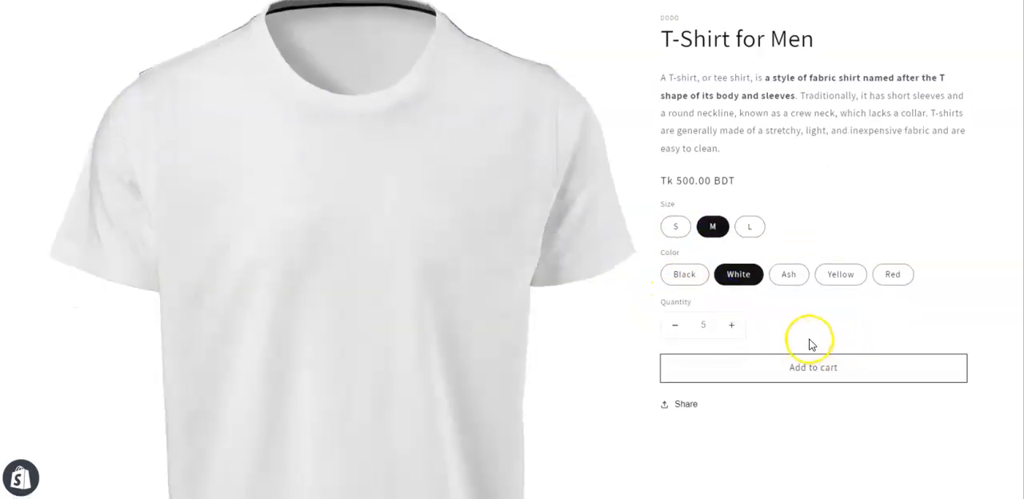
pyautogui.moveTo(799, 333)
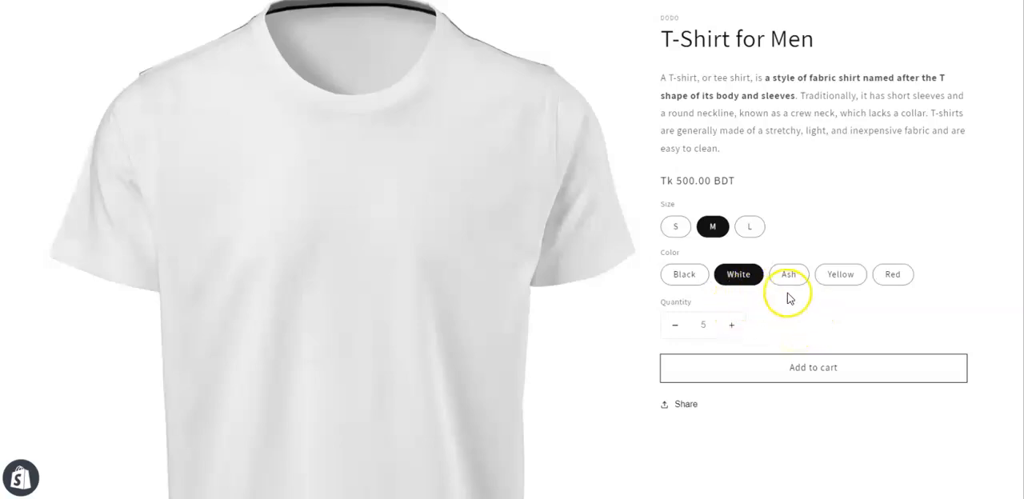
pyautogui.moveTo(788, 275)
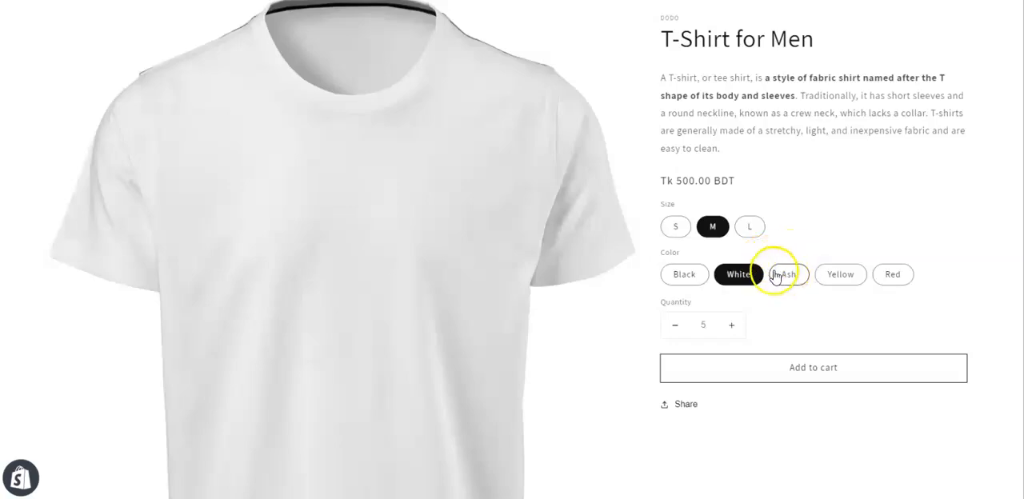
pyautogui.scroll(3)
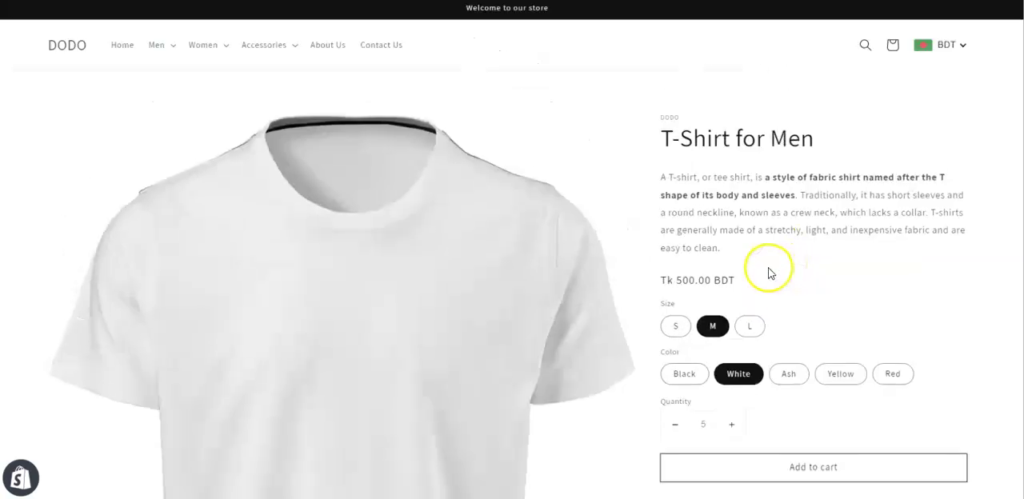
pyautogui.moveTo(222, 173)
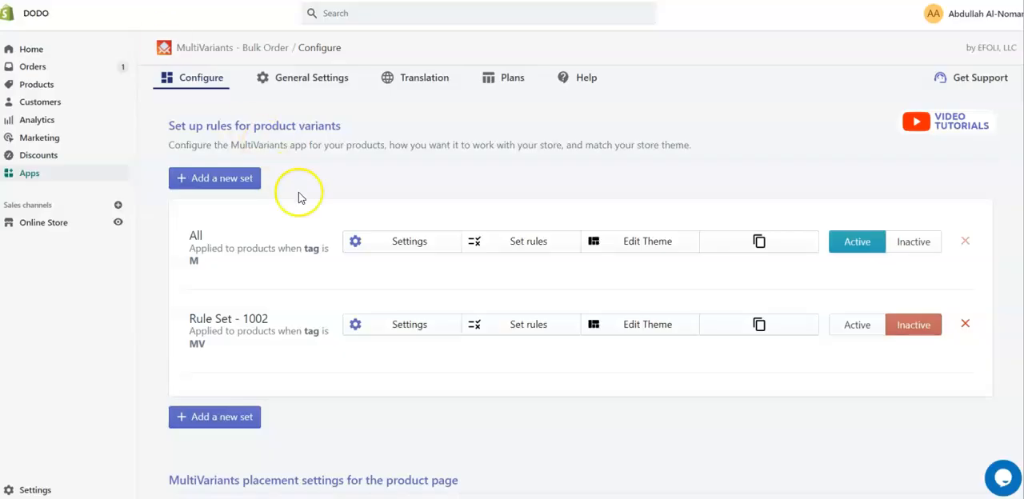
pyautogui.moveTo(303, 199)
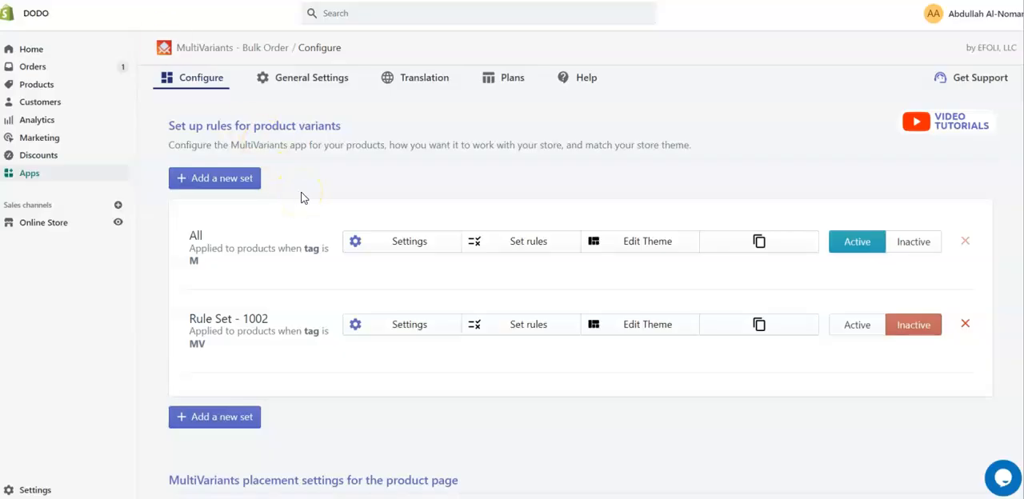
pyautogui.moveTo(470, 162)
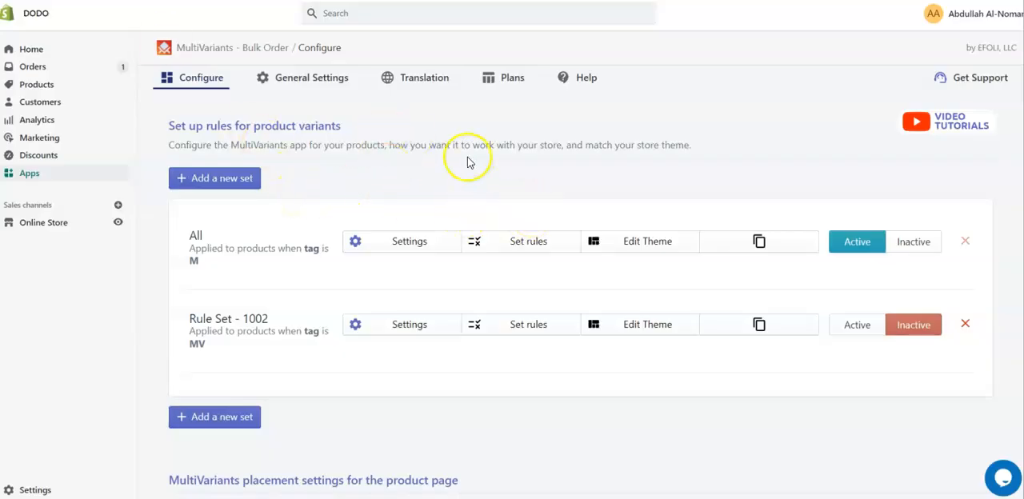
pyautogui.moveTo(30, 173)
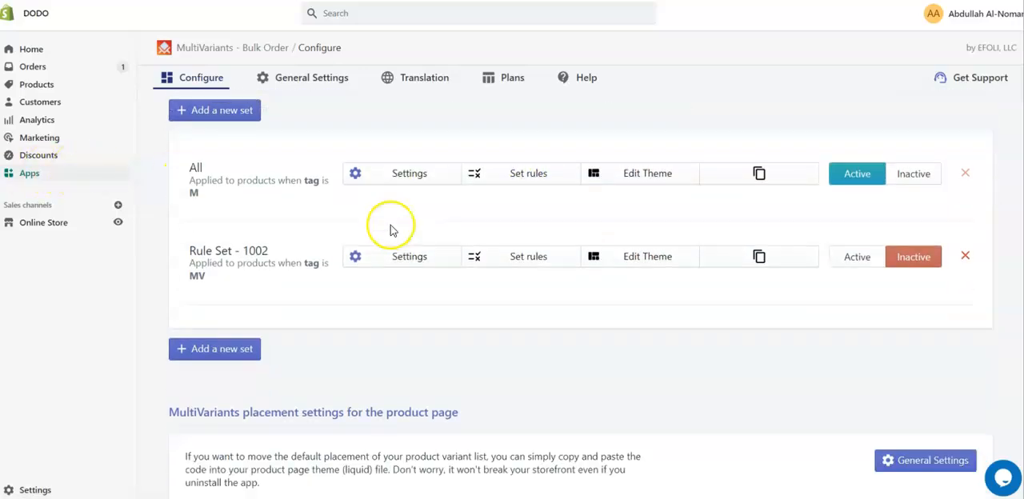
# Add a new rule set, Rule Set - 1003, below All and Rule Set - 1002
pyautogui.scroll(3)
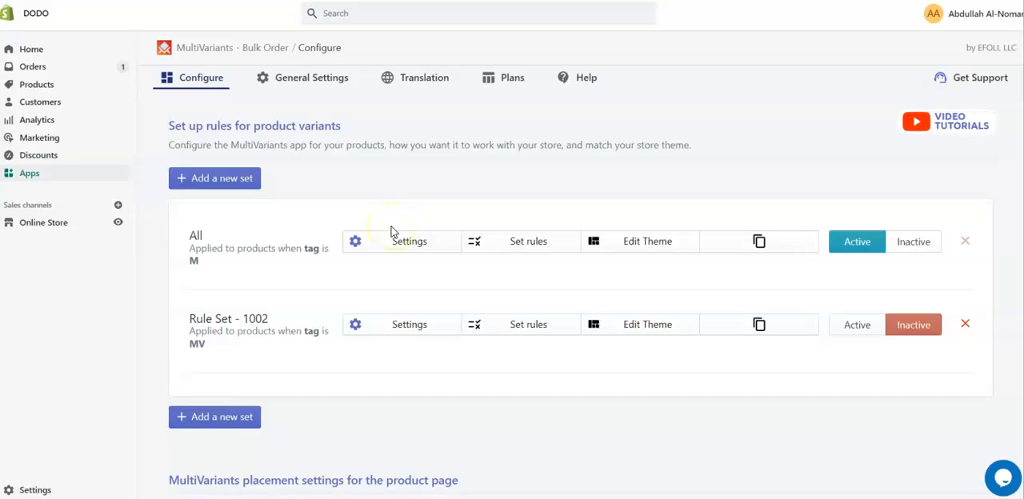
pyautogui.moveTo(417, 228)
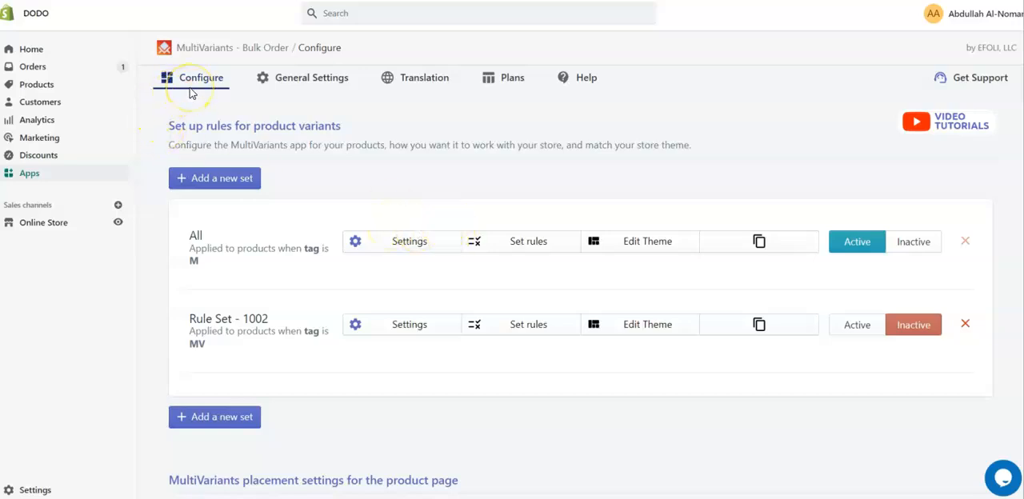
pyautogui.moveTo(272, 144)
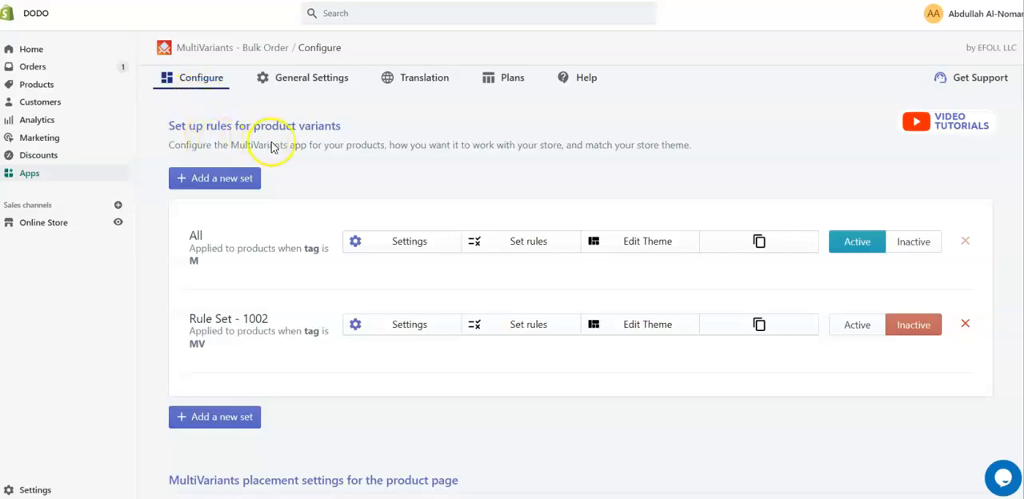
pyautogui.scroll(-3)
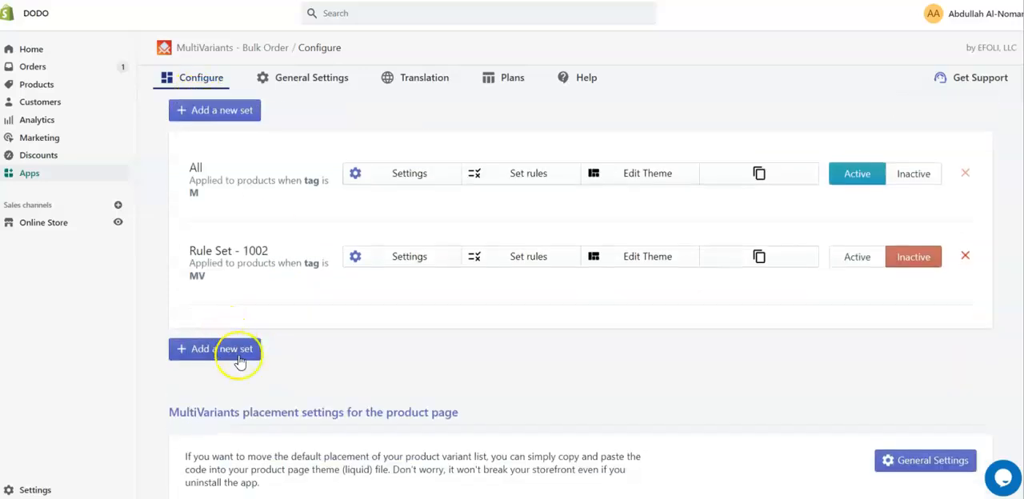
pyautogui.click(215, 349)
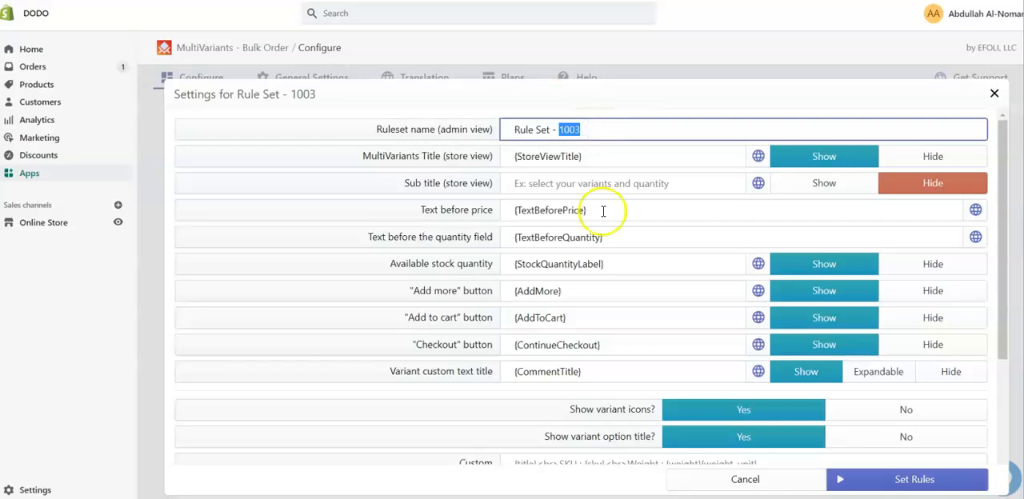
# Accept Rule Set - 1003's default settings and go on to its rules form
pyautogui.scroll(-3)
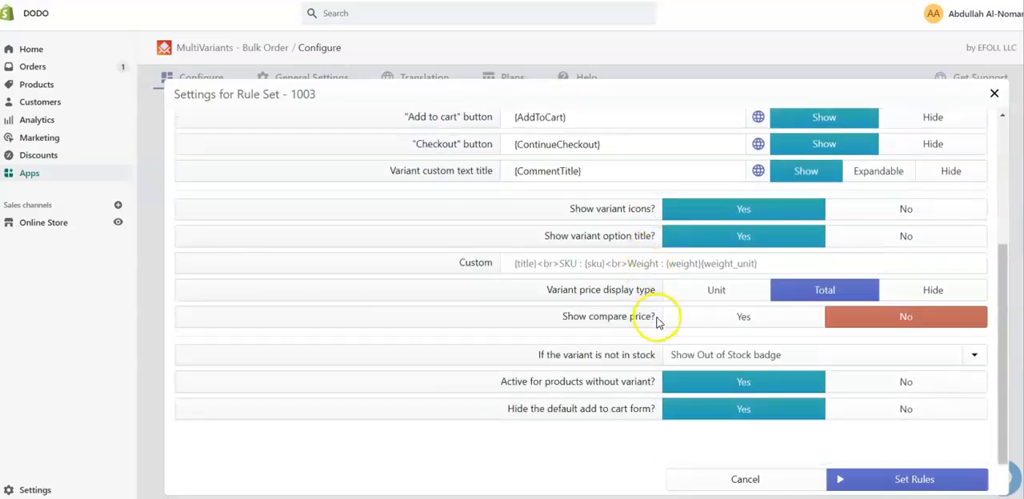
pyautogui.scroll(3)
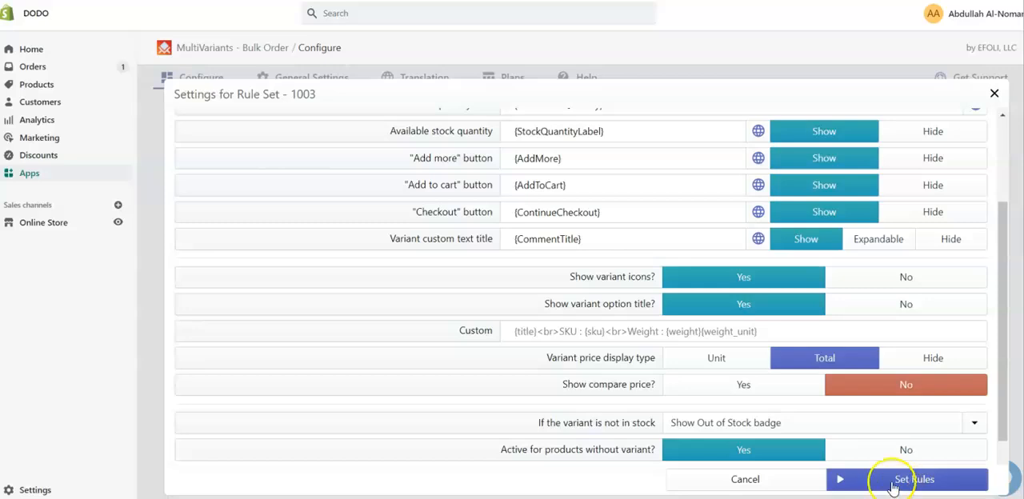
pyautogui.click(914, 479)
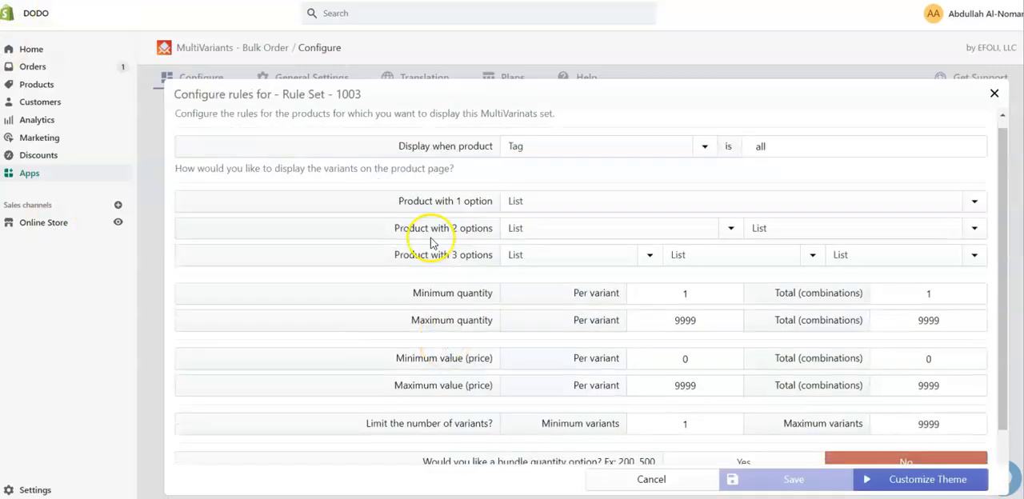
pyautogui.moveTo(668, 268)
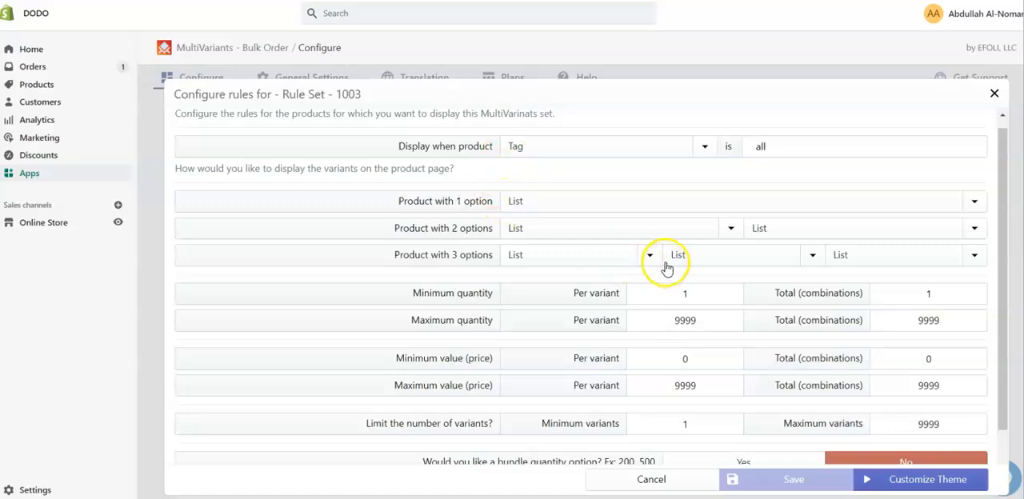
pyautogui.moveTo(656, 176)
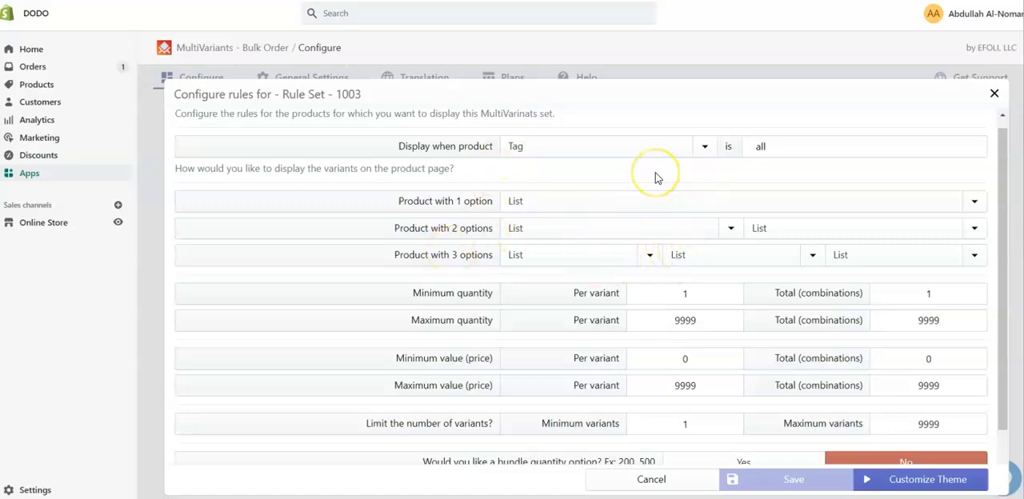
pyautogui.moveTo(654, 178)
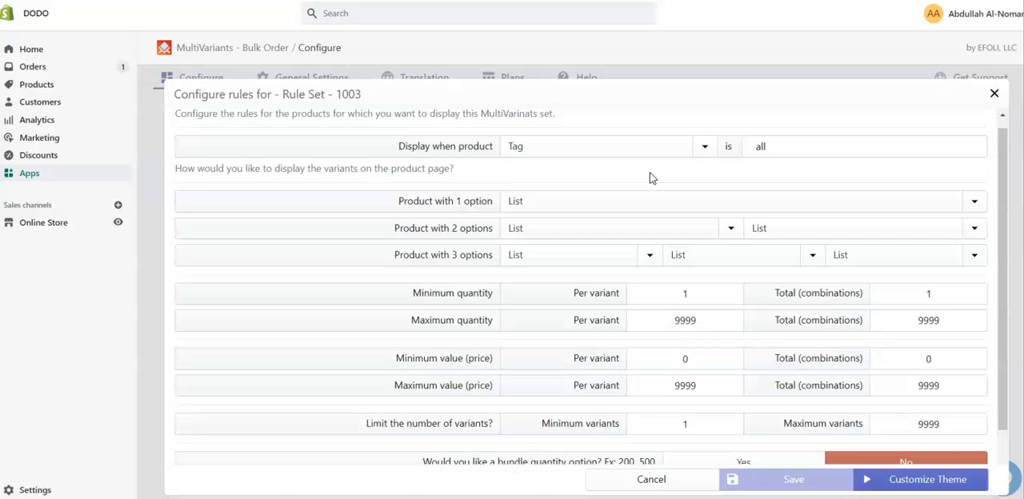
pyautogui.moveTo(655, 165)
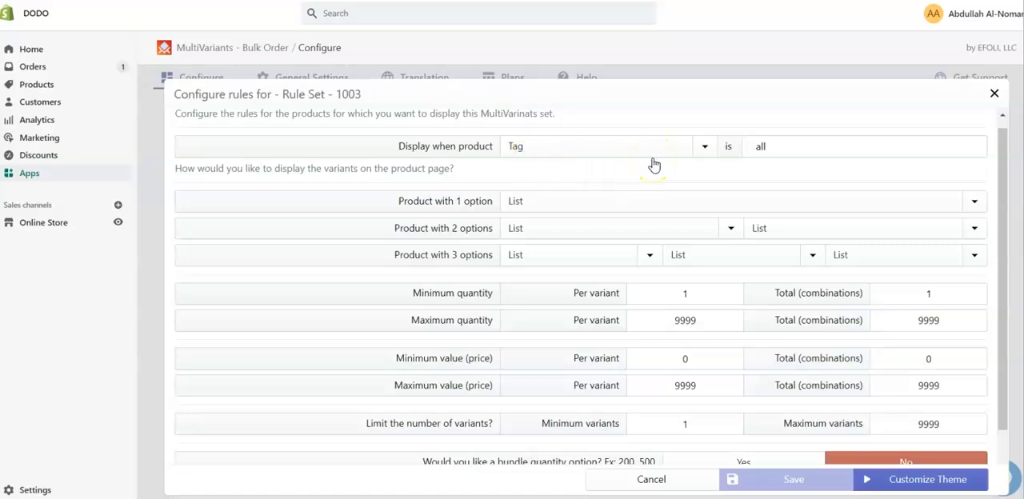
# Set 'Display when product' to Tag is MV for Rule Set - 1003
pyautogui.click(703, 146)
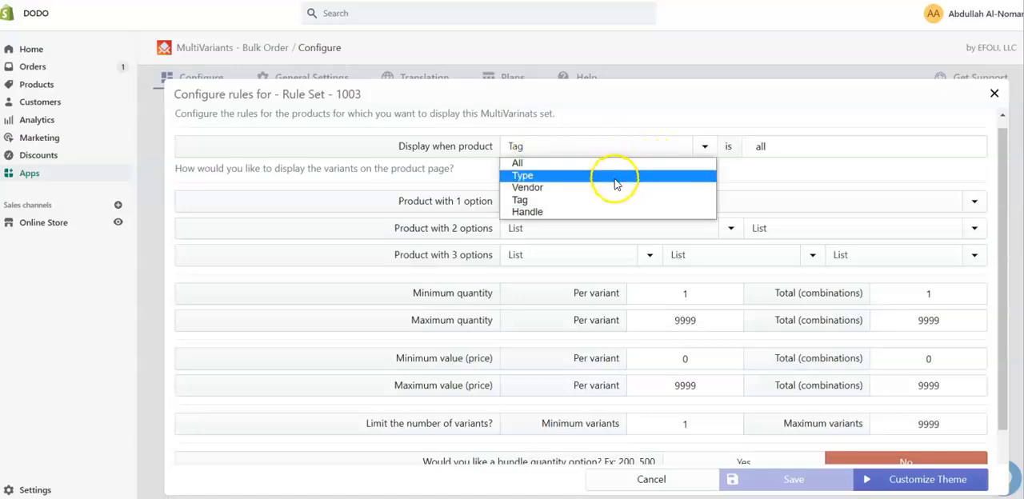
pyautogui.moveTo(616, 200)
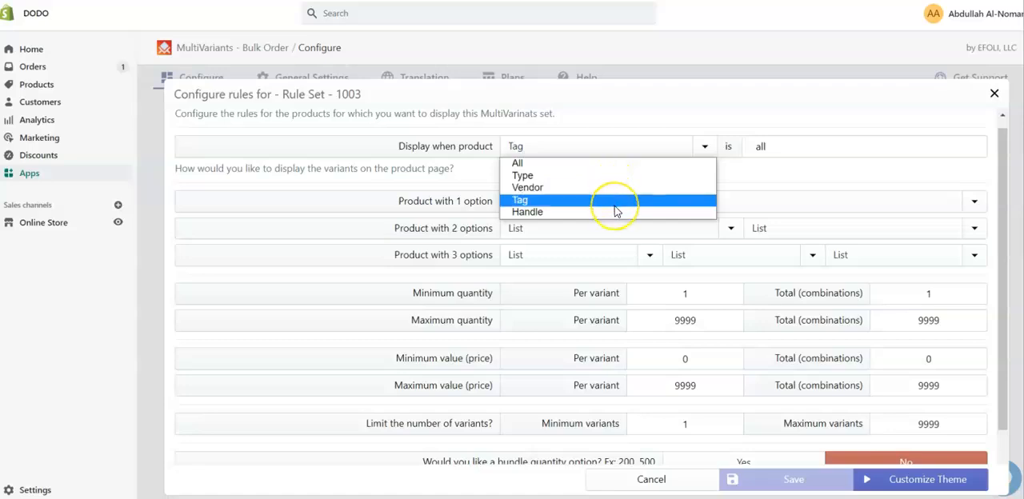
pyautogui.click(520, 199)
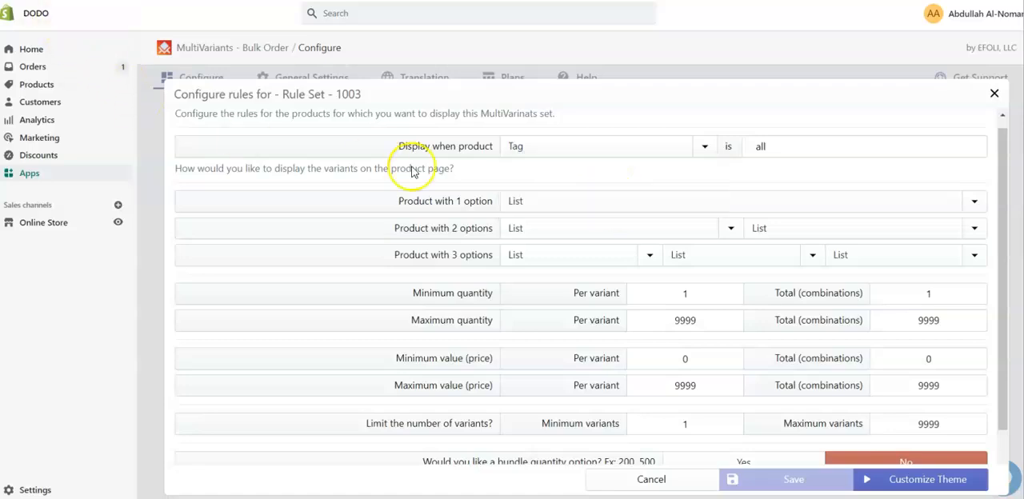
pyautogui.click(704, 146)
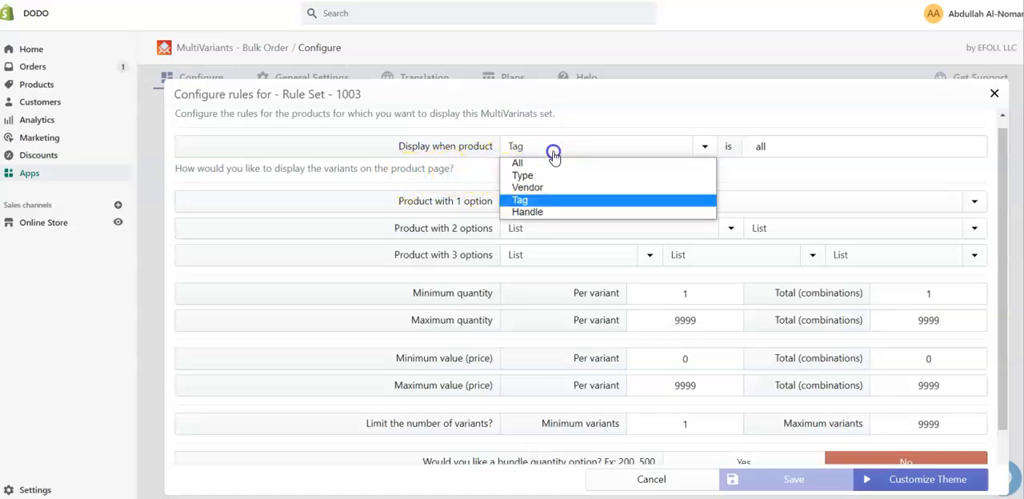
pyautogui.click(516, 163)
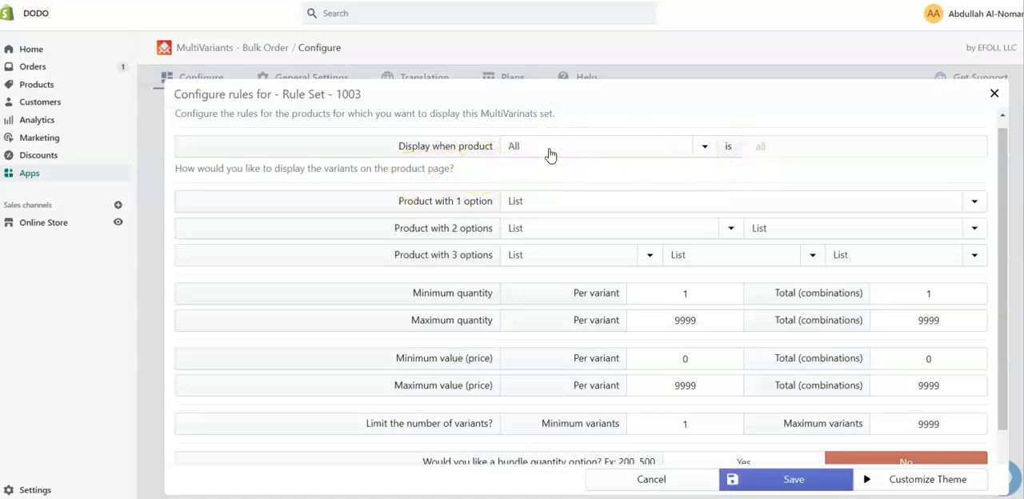
pyautogui.moveTo(558, 165)
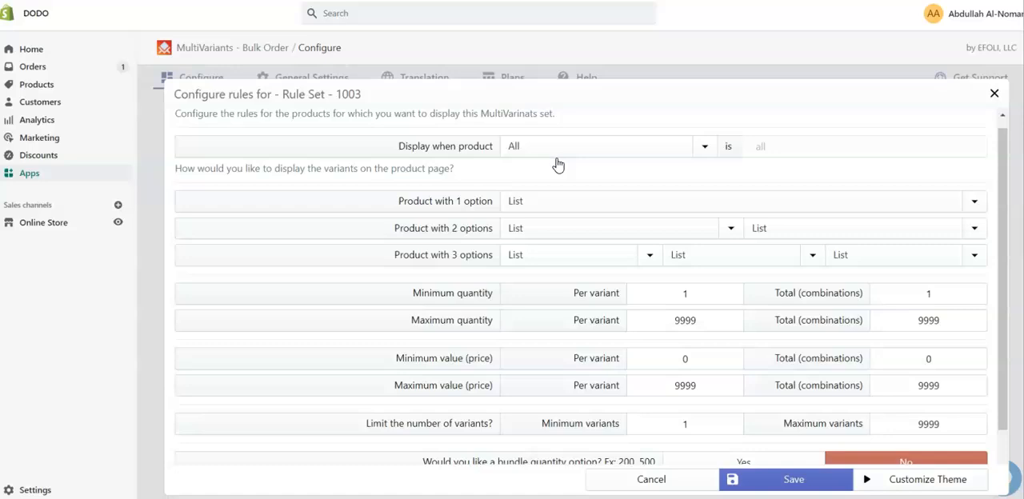
pyautogui.click(703, 146)
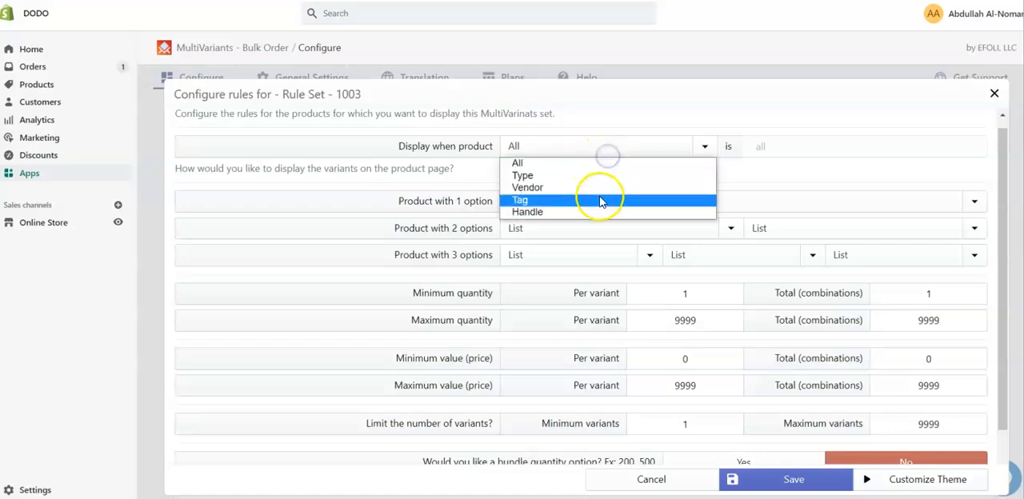
pyautogui.click(520, 199)
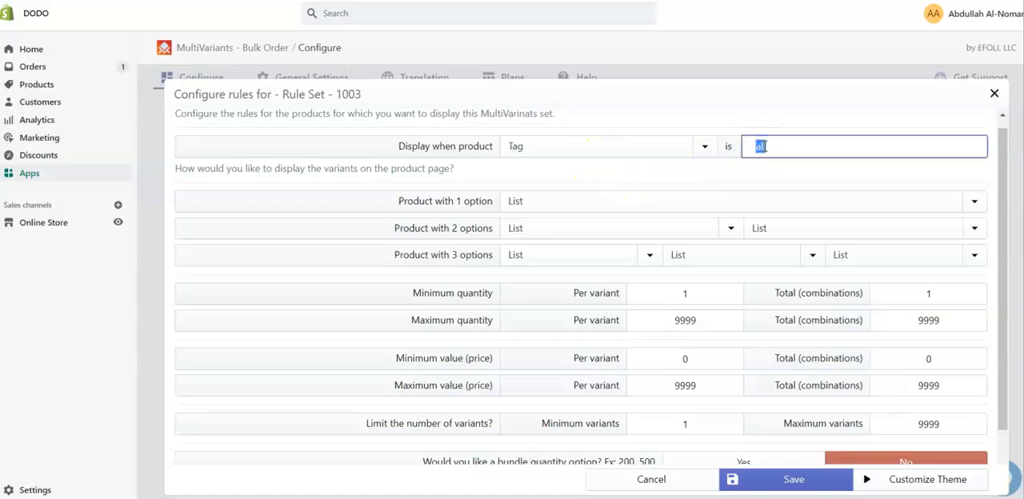
pyautogui.write('MV')
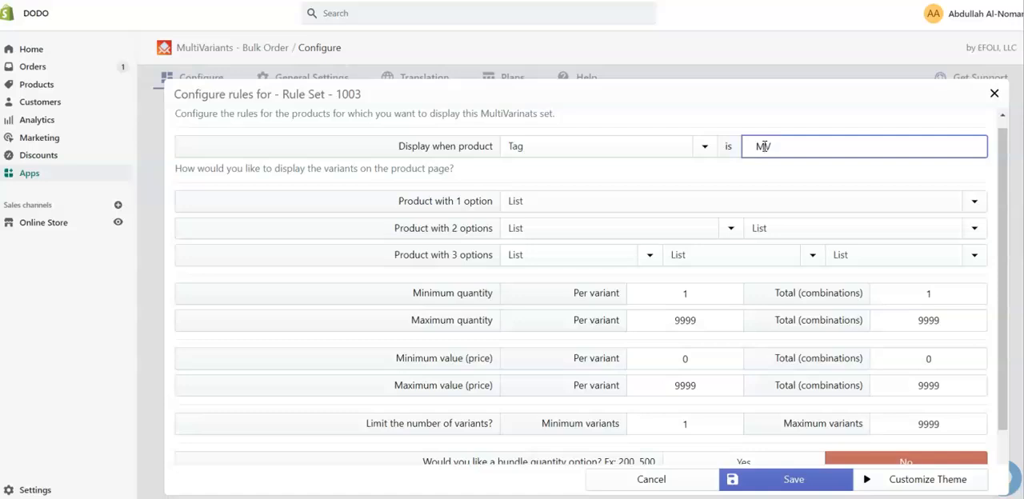
pyautogui.scroll(-3)
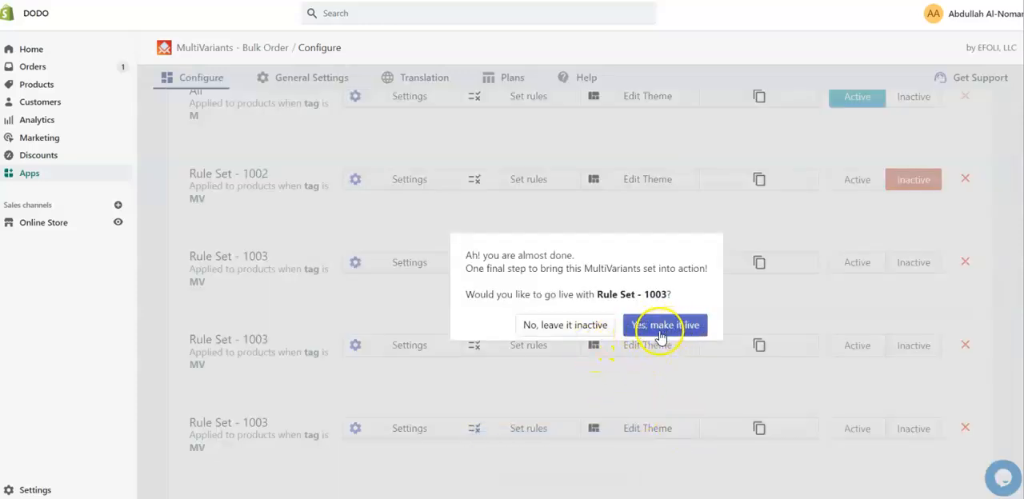
# Confirm 'Yes, make it live' for Rule Set - 1003
pyautogui.click(665, 325)
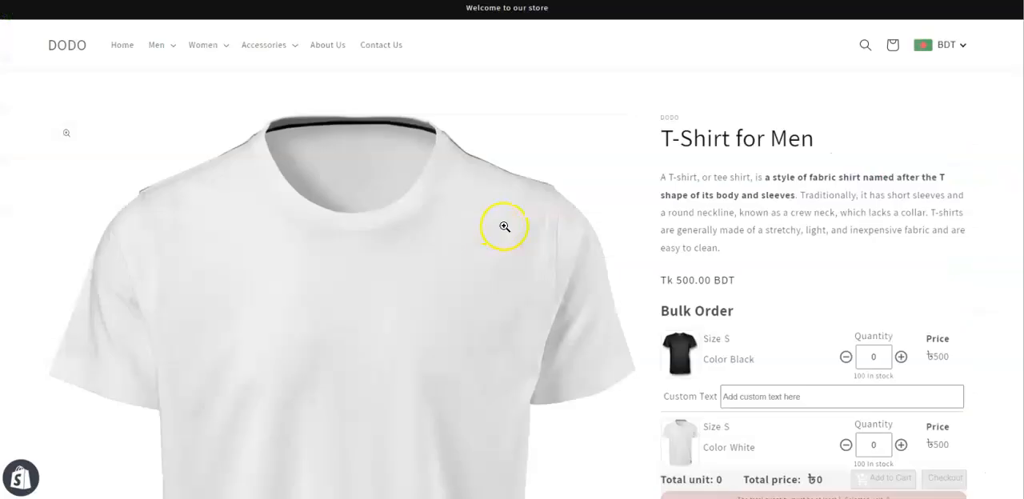
# Raise black and yellow size S quantities in the Bulk Order list, then add to cart
pyautogui.scroll(-3)
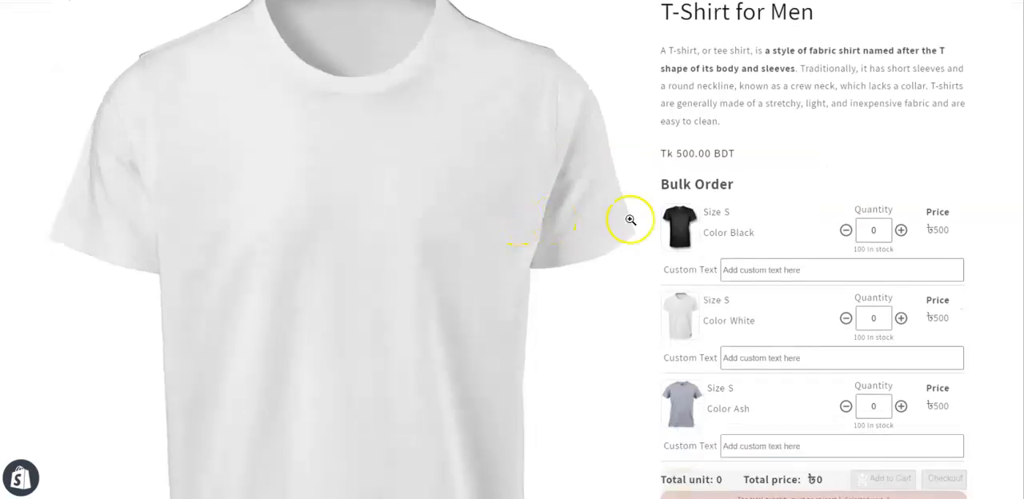
pyautogui.moveTo(775, 298)
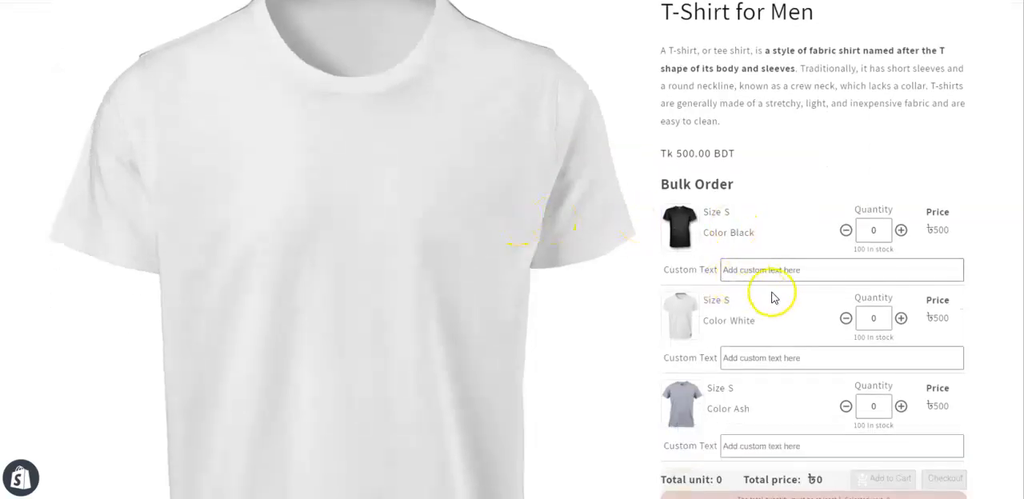
pyautogui.click(900, 317)
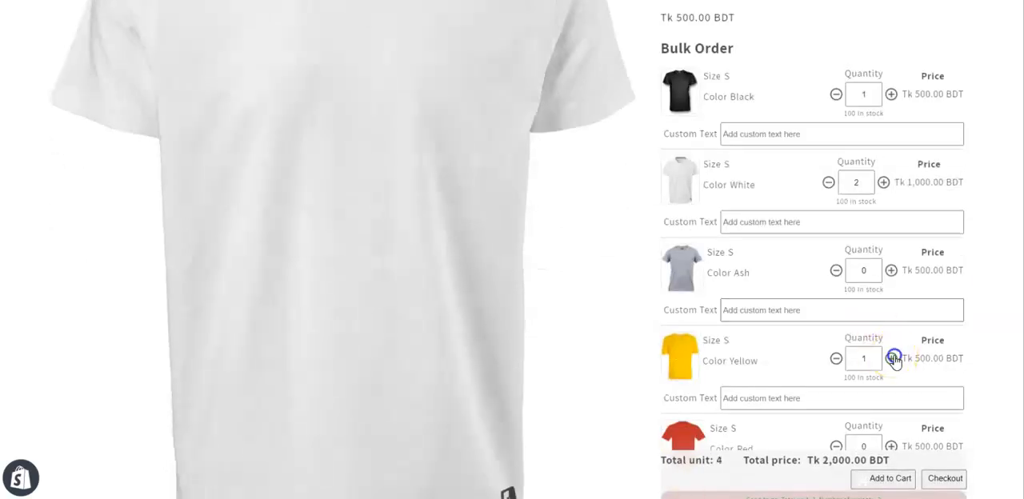
pyautogui.click(891, 358)
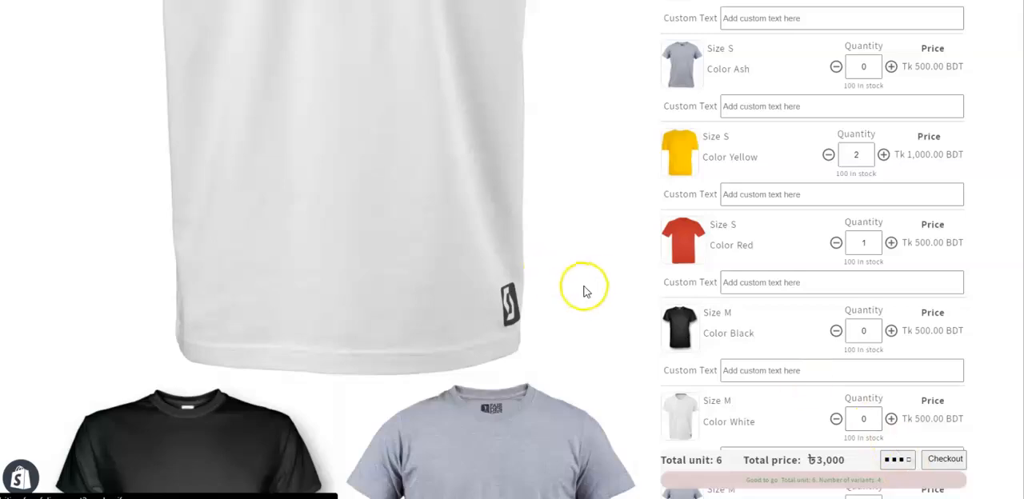
pyautogui.click(944, 459)
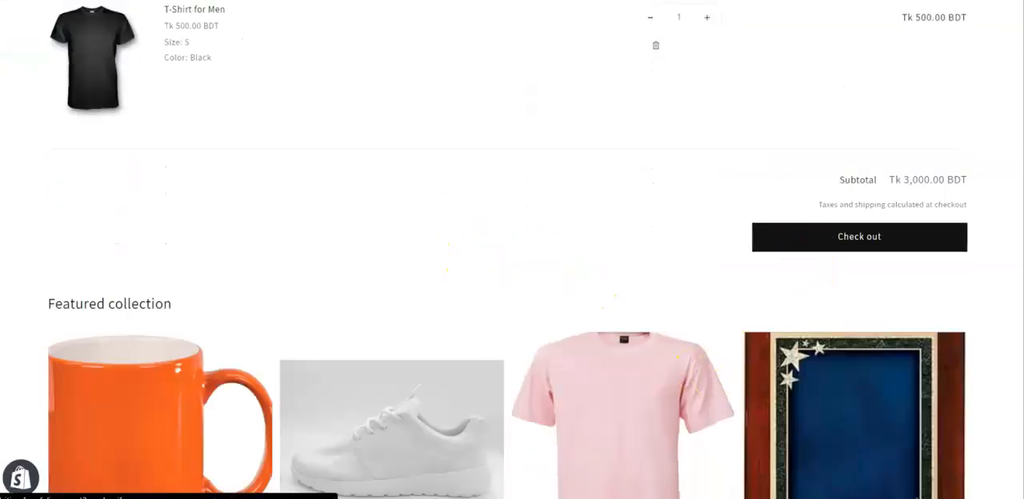
# Check out the six size S T-shirts totalling Tk 3,000.00 BDT
pyautogui.click(859, 236)
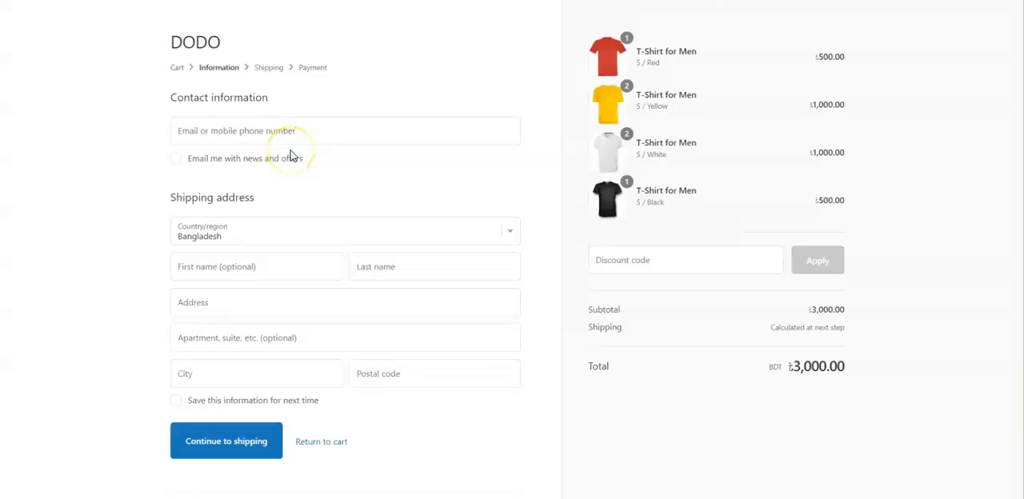